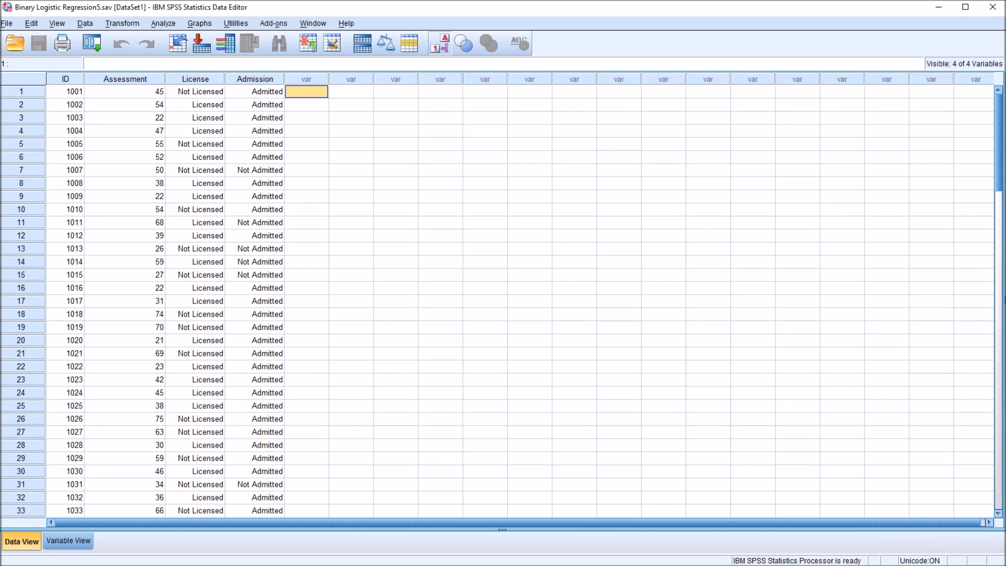
- Point out the ID, Assessment, License and Admission columns in the data grid
left_click(65, 91)
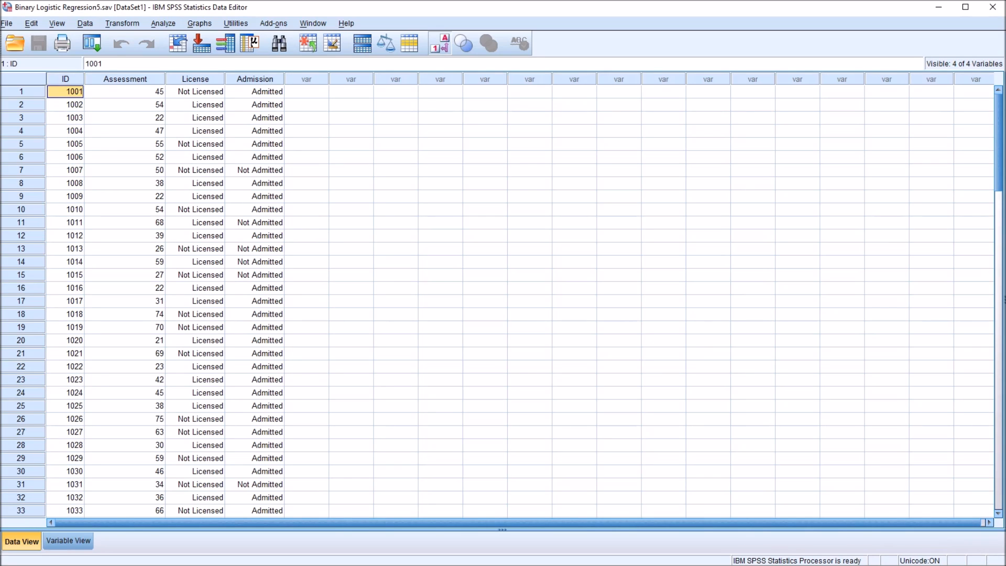
left_click(125, 78)
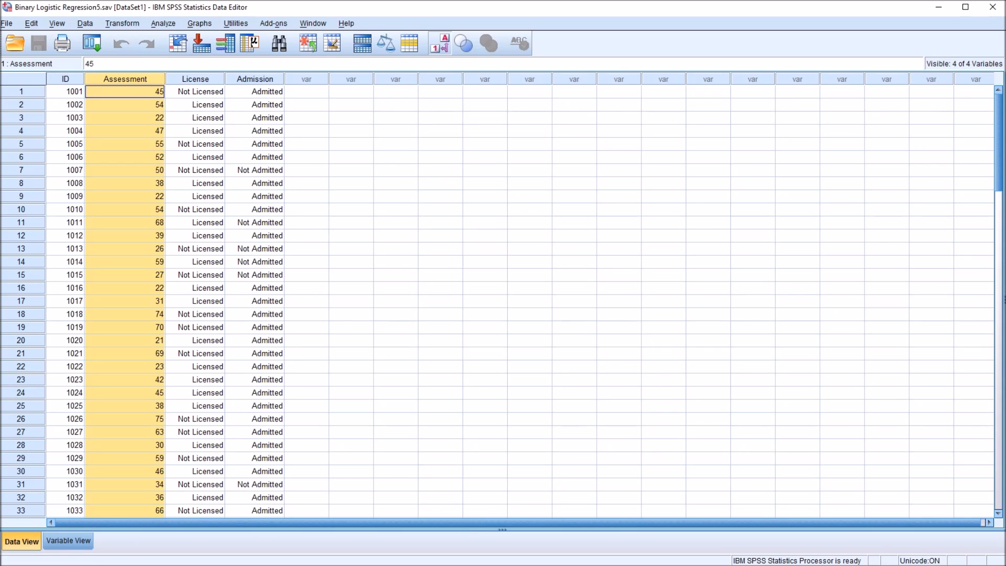
left_click(195, 91)
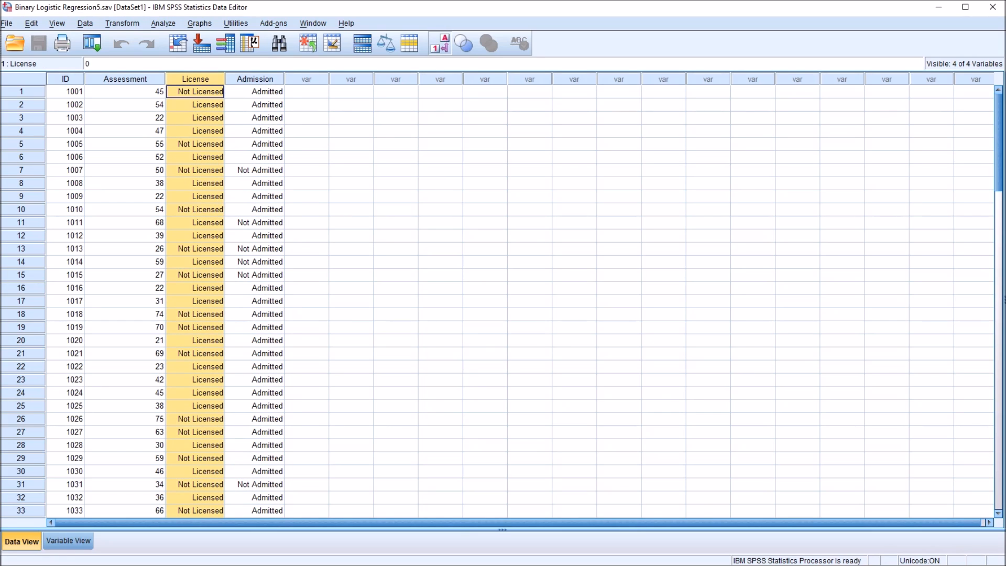
left_click(267, 91)
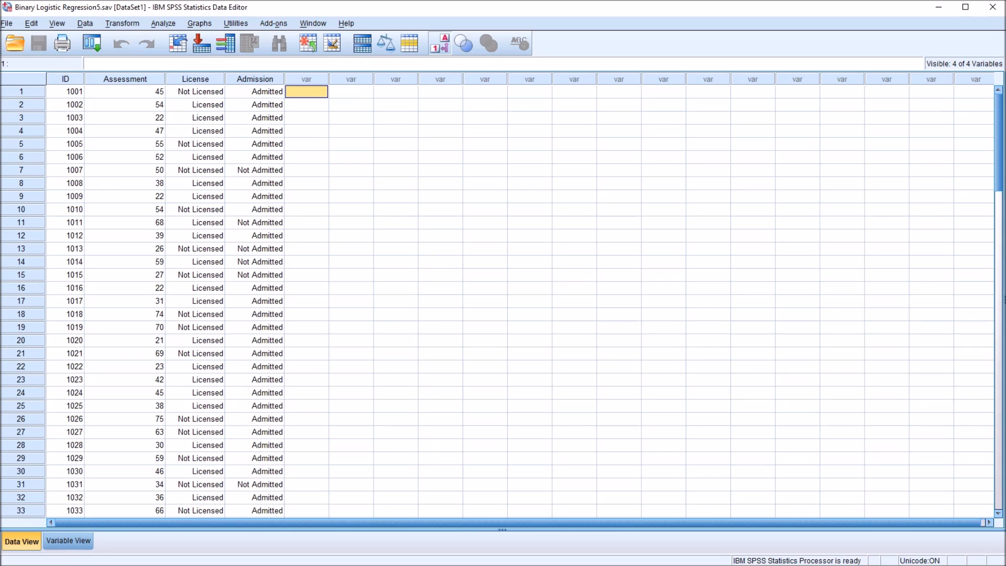
left_click(255, 78)
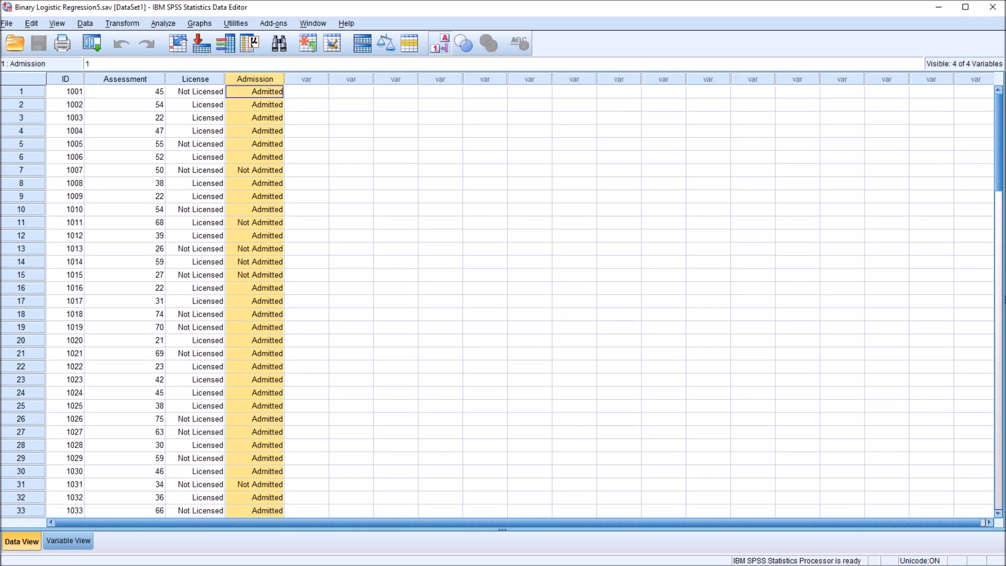
left_click(255, 91)
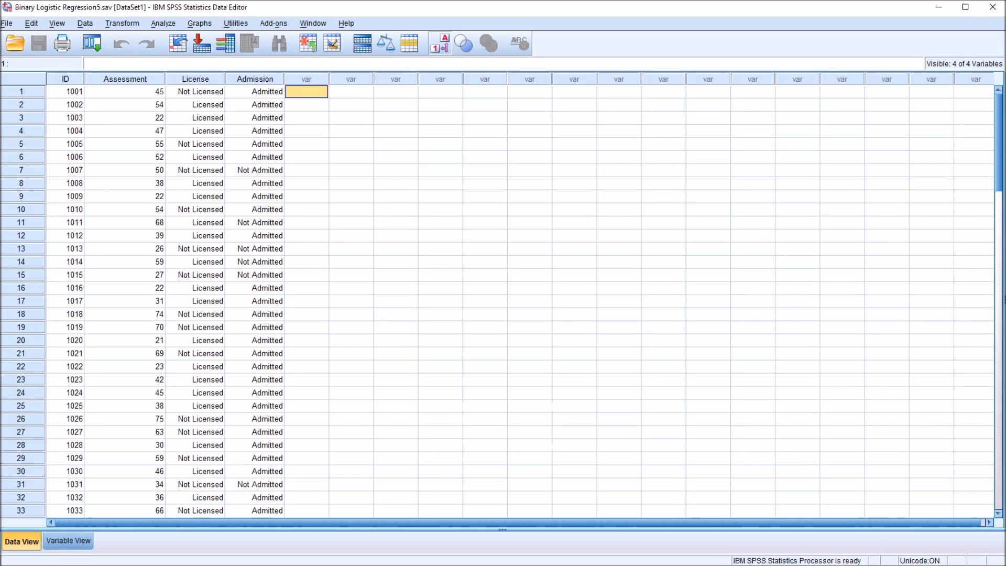
left_click(125, 78)
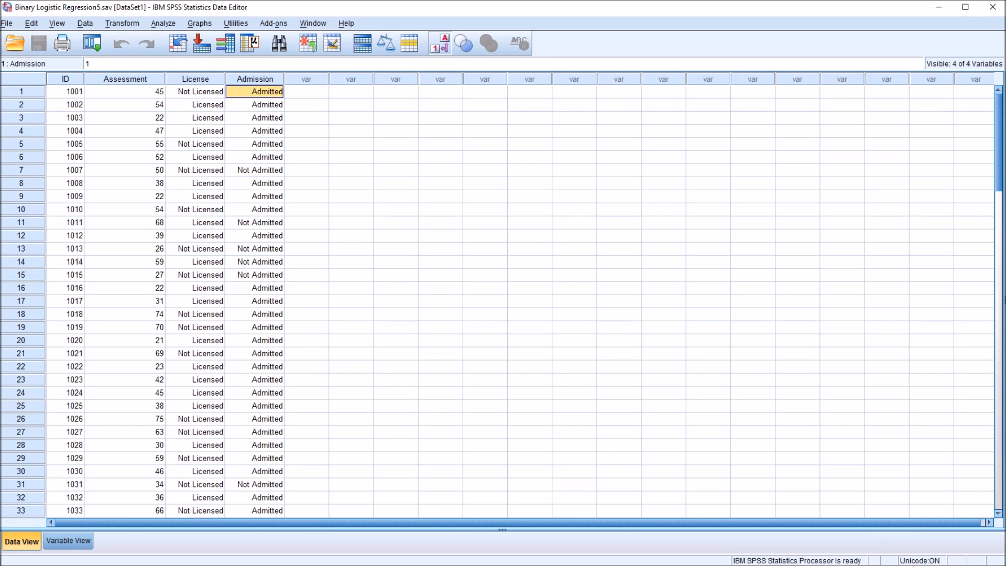
left_click(125, 92)
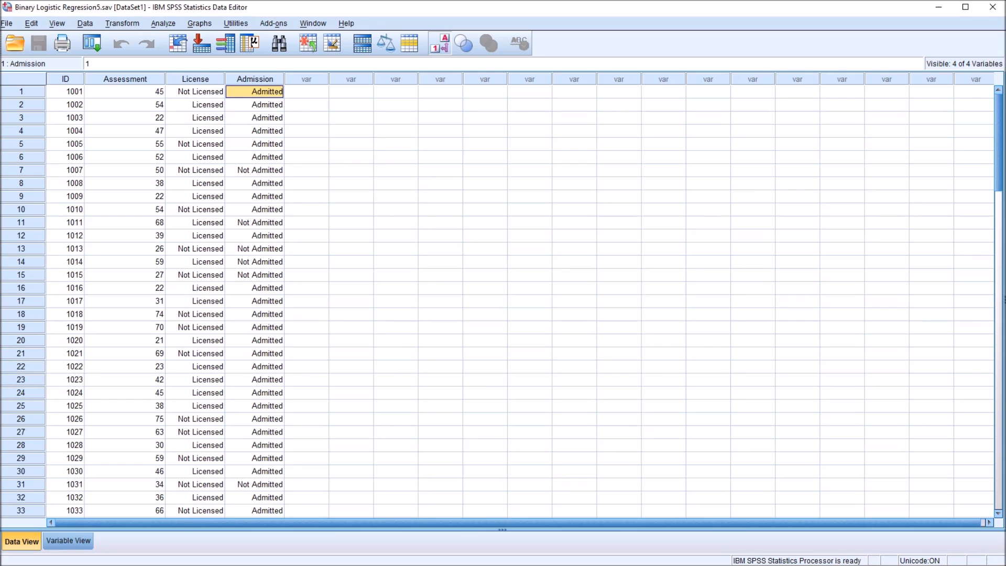
left_click(126, 92)
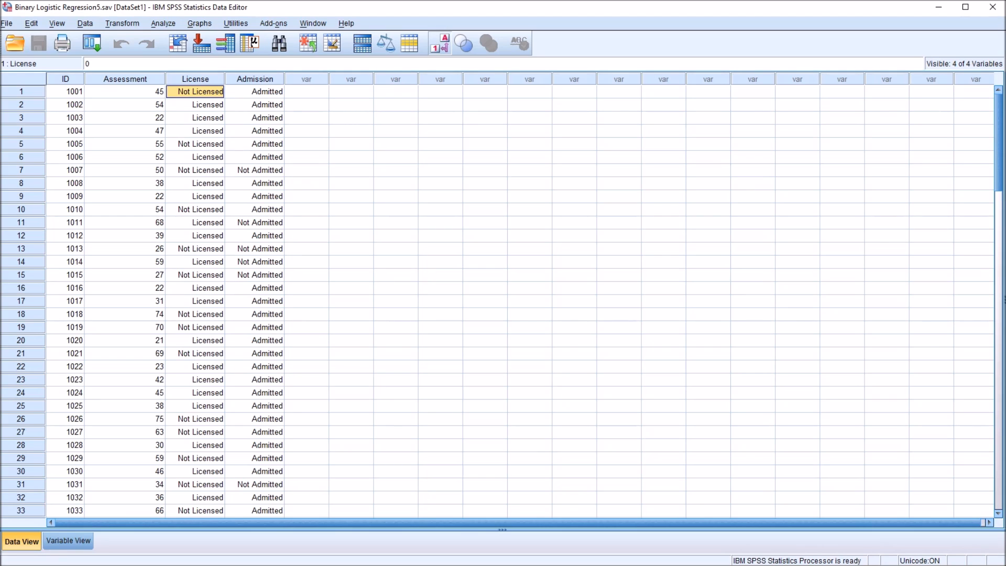
- Inspect individual License, Assessment and Admission values, then display the Variable View definitions
left_click(195, 79)
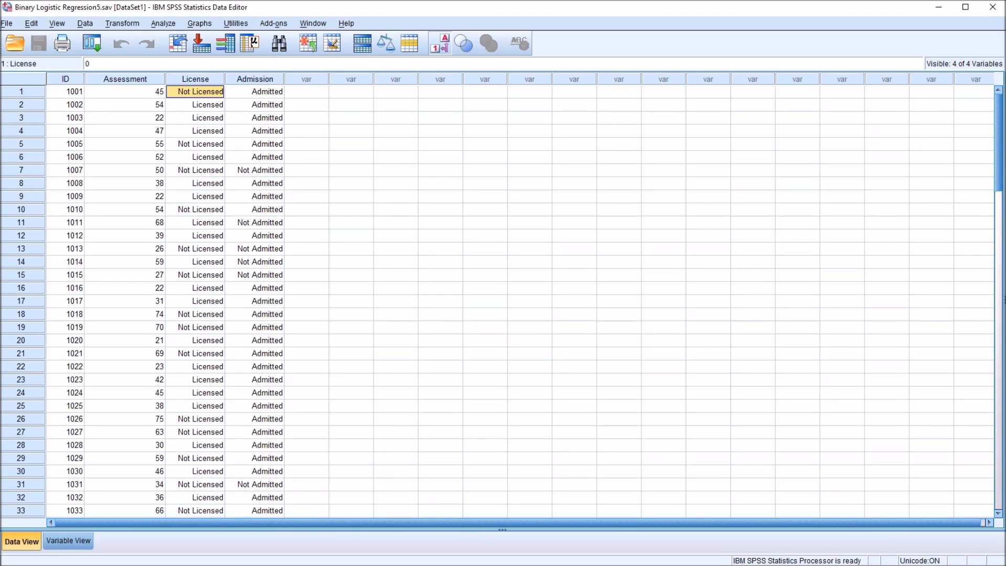
left_click(195, 105)
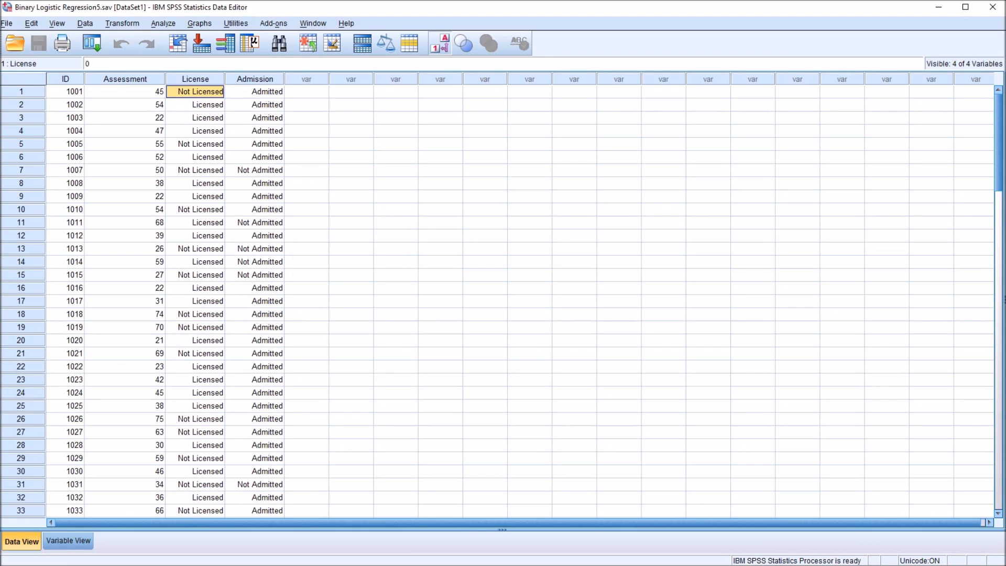
left_click(200, 104)
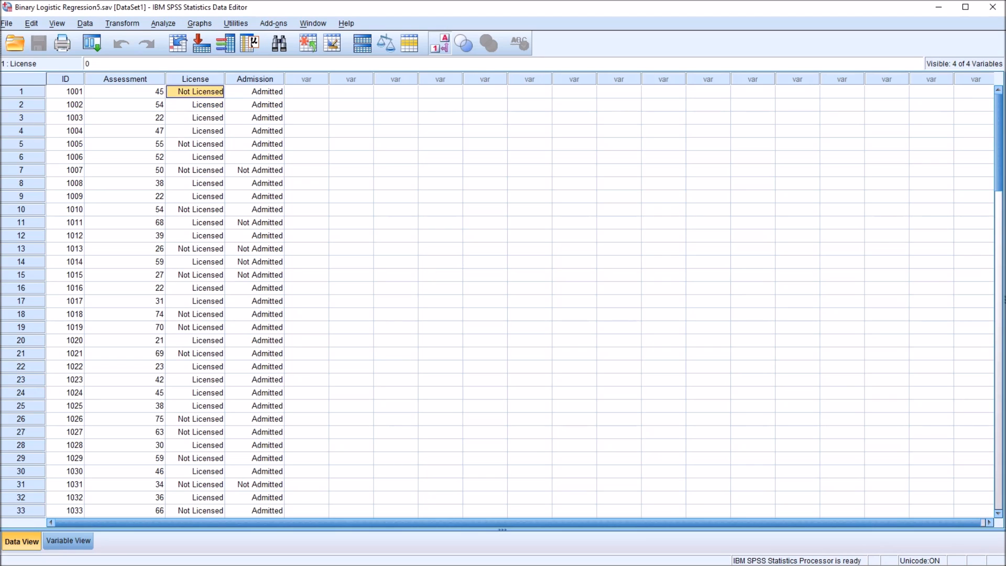
left_click(196, 104)
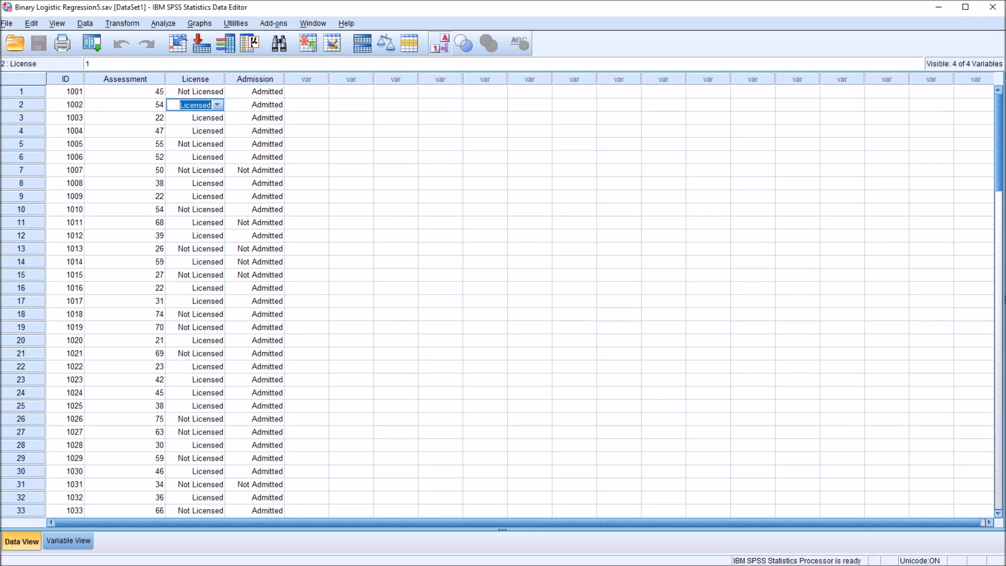
left_click(125, 91)
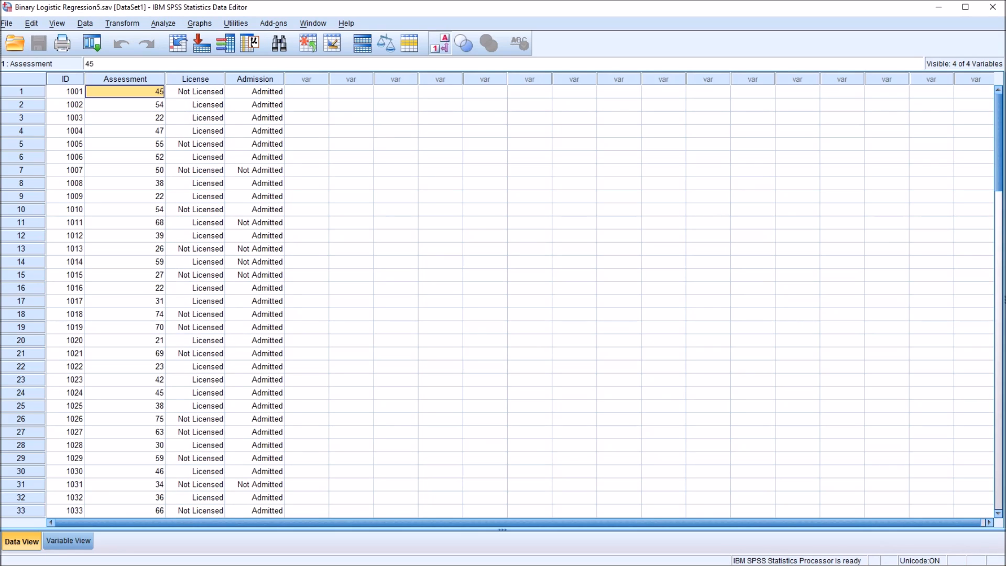
left_click(125, 78)
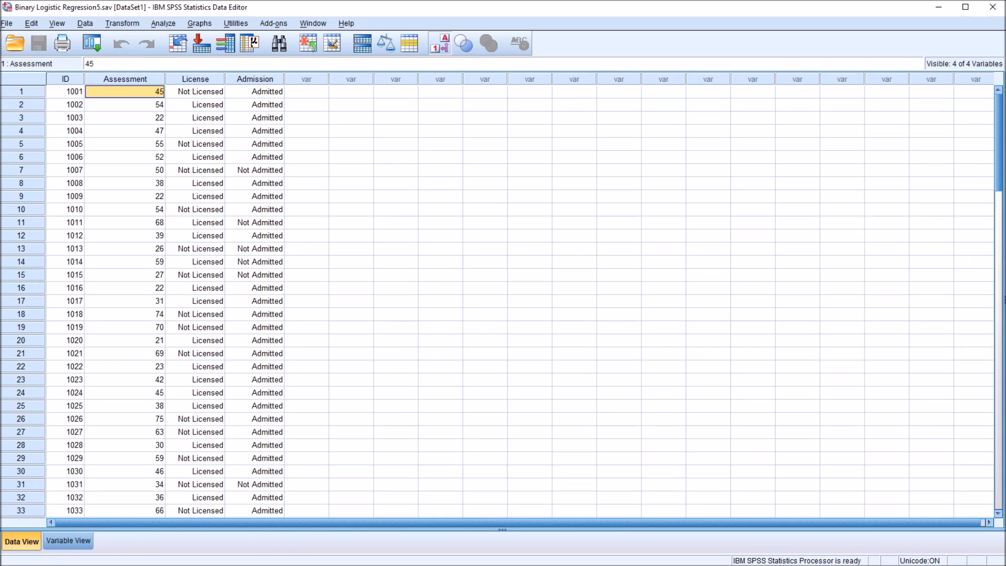
left_click(255, 78)
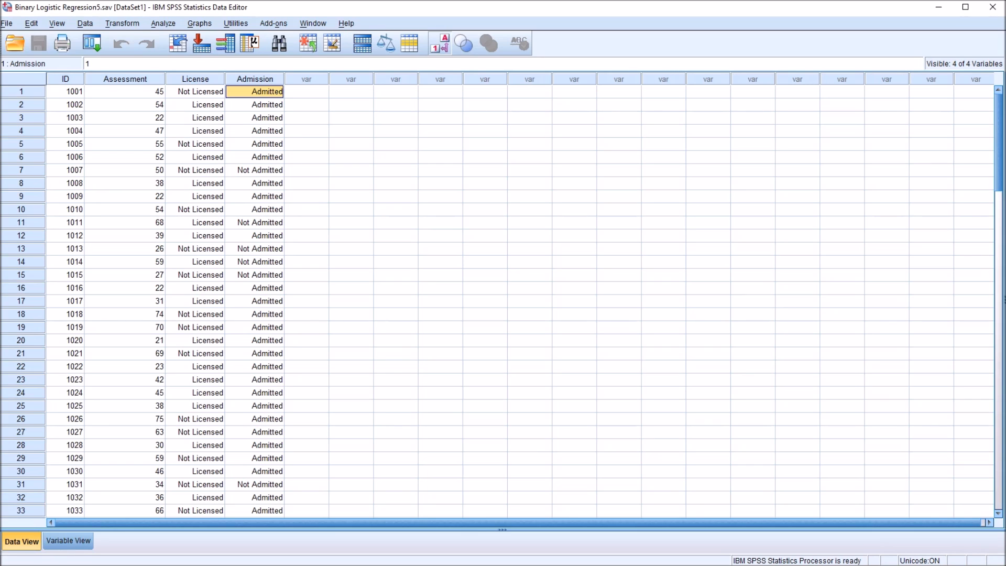
left_click(307, 91)
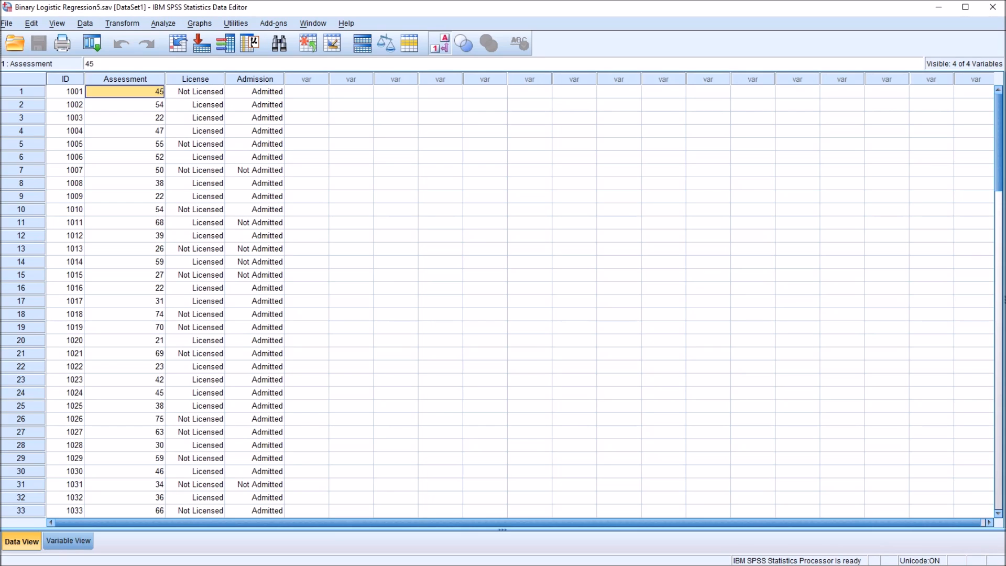
left_click(68, 541)
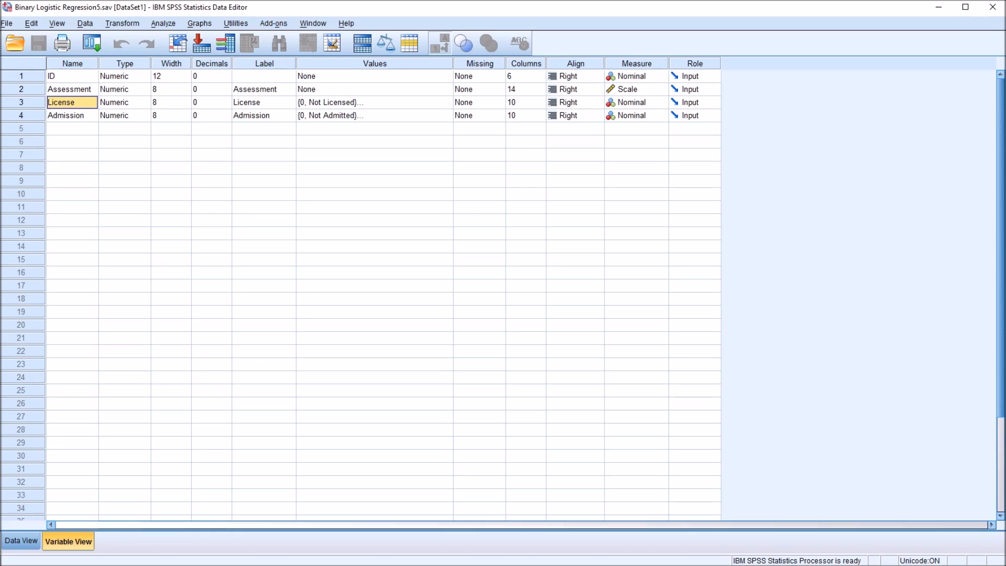
- Review the value label codings for License and Admission
left_click(65, 114)
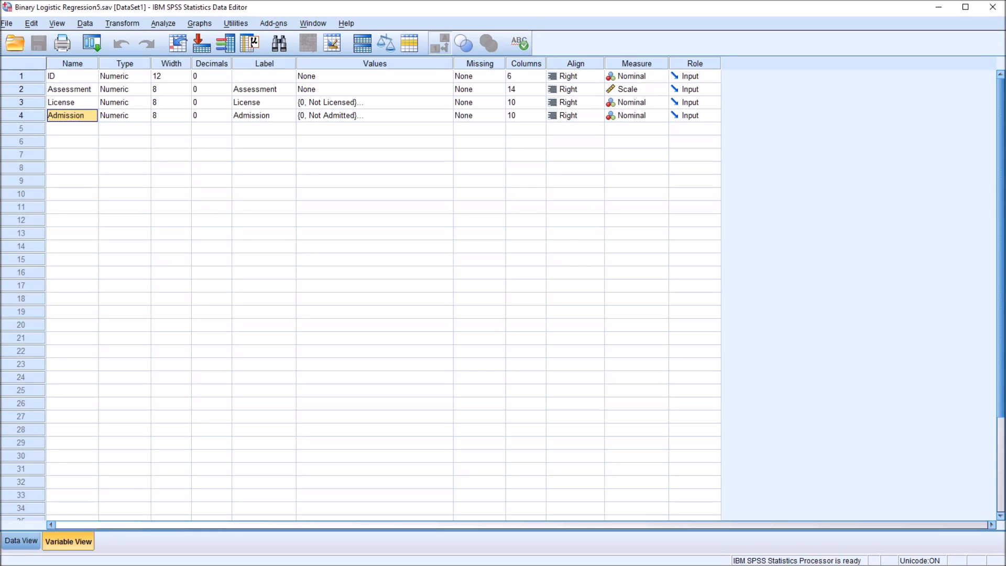
left_click(369, 103)
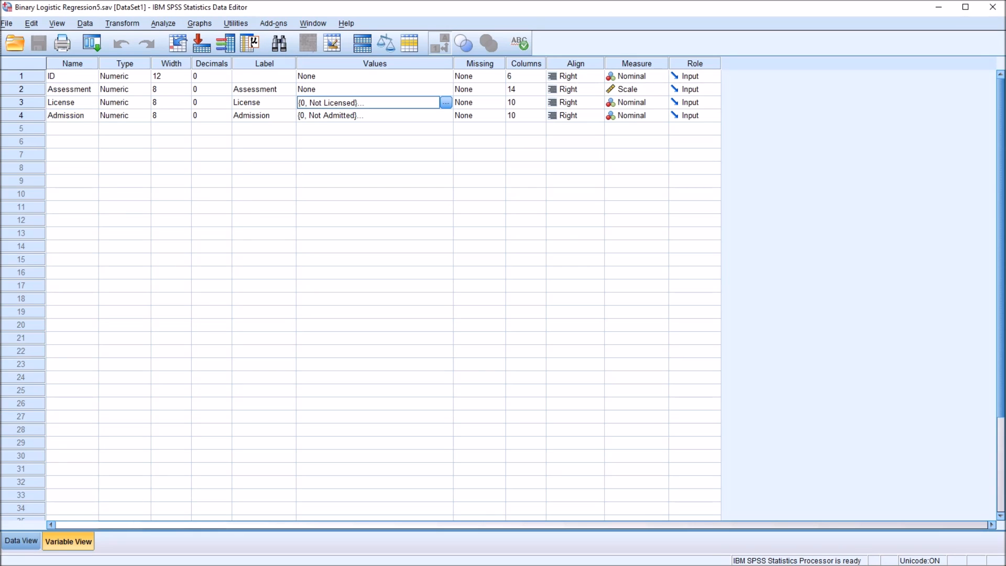
left_click(445, 102)
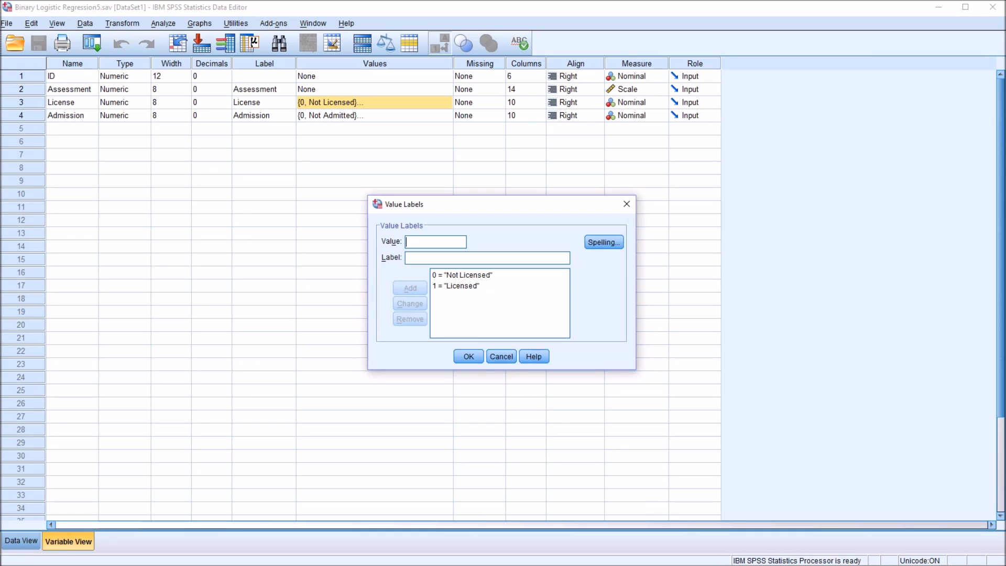
left_click(468, 357)
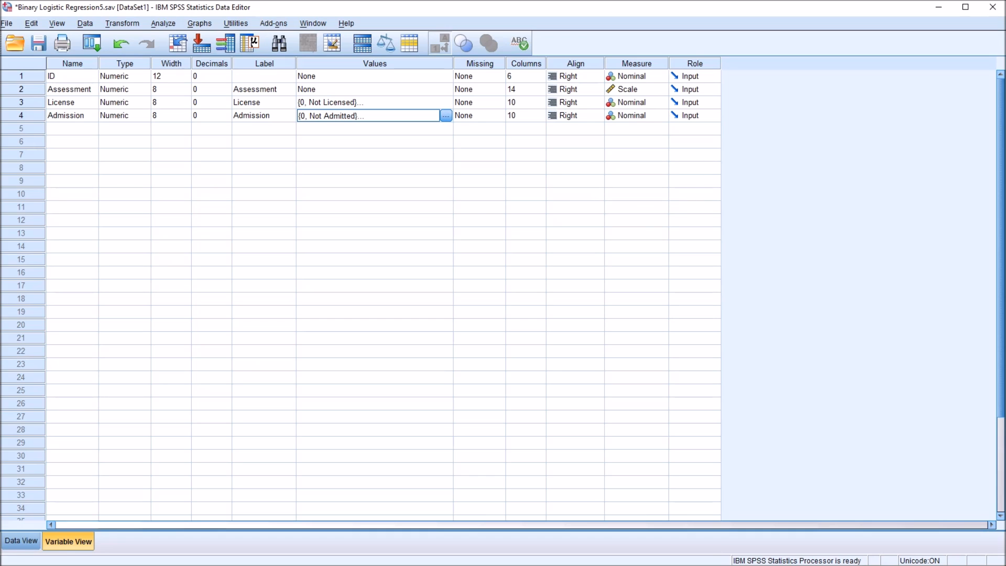
left_click(445, 116)
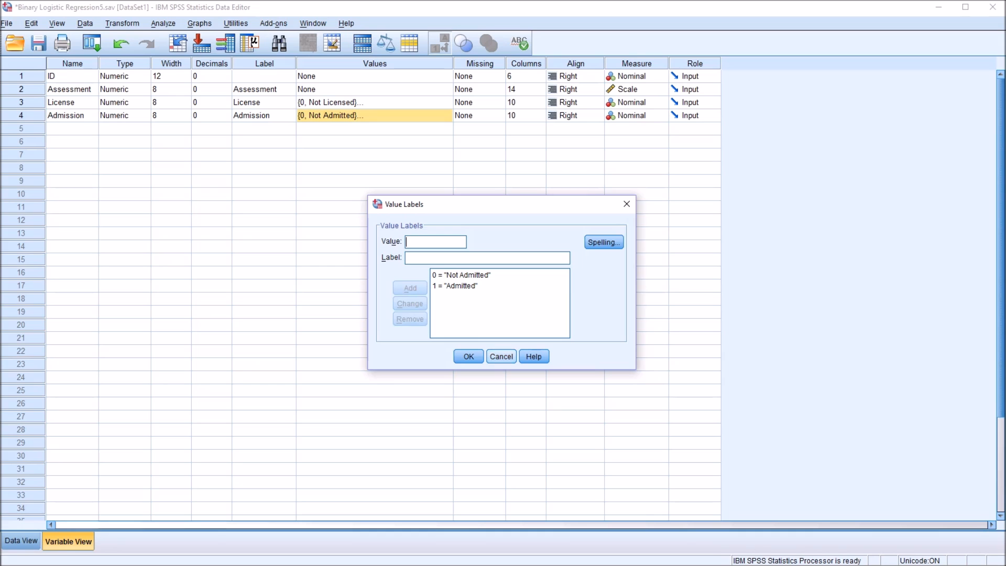
left_click(467, 357)
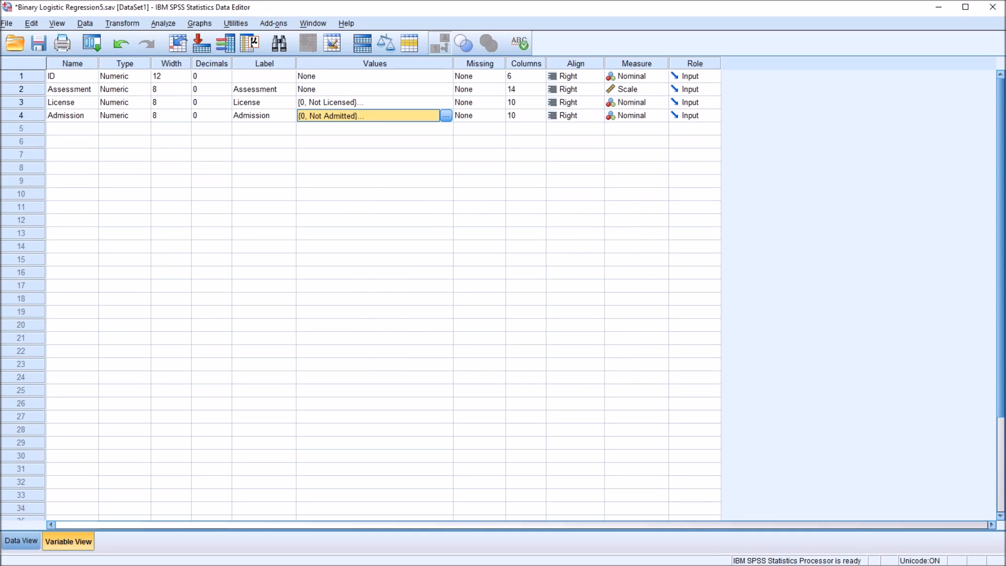
- Return to Data View and display Licensed/Admitted text labels instead of 0/1 codes
left_click(21, 541)
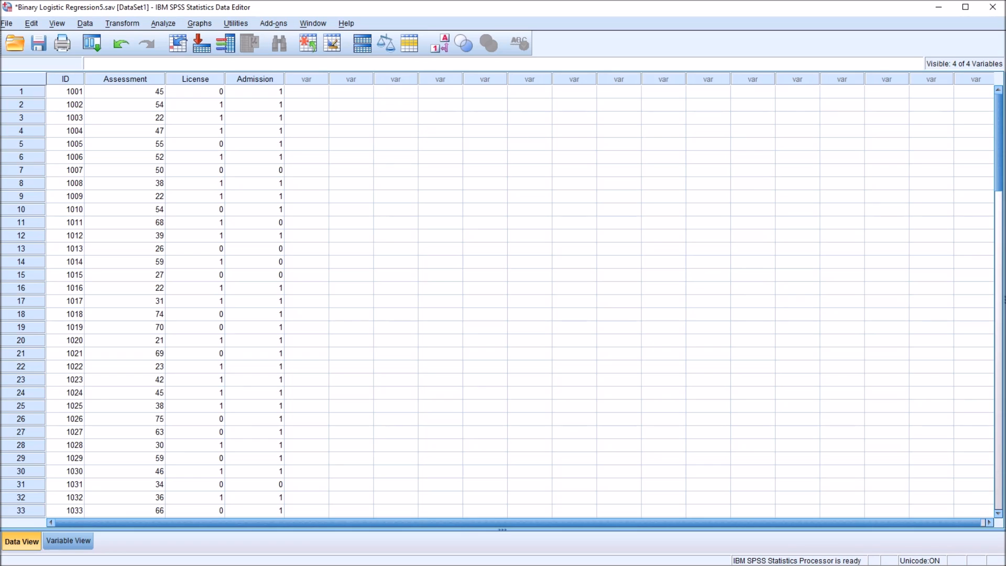
left_click(439, 43)
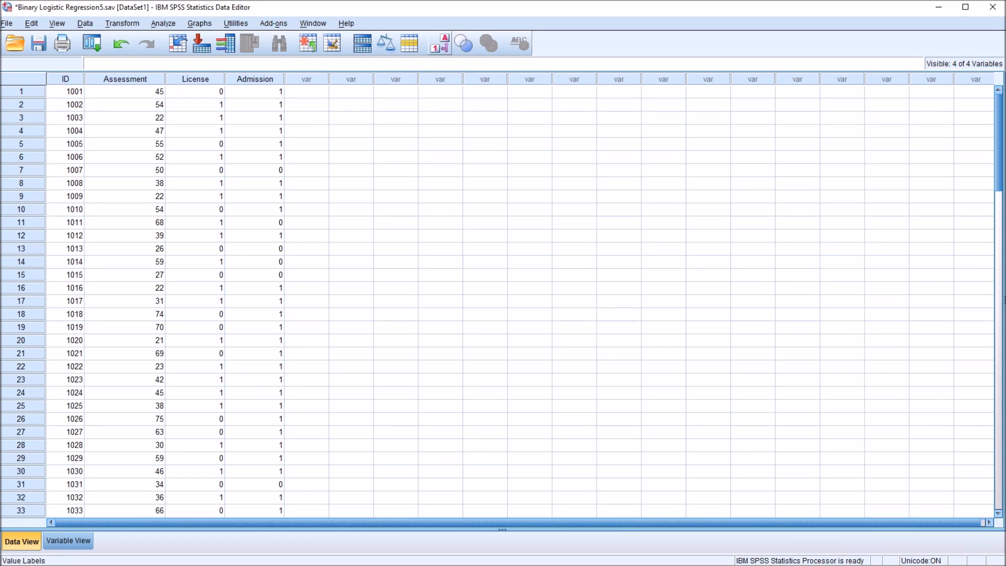
left_click(439, 43)
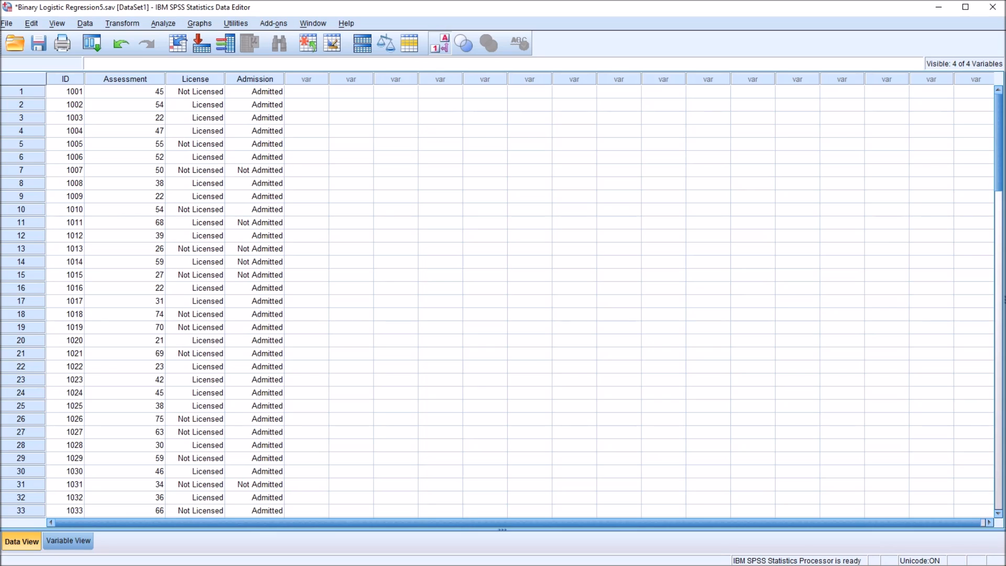
left_click(162, 23)
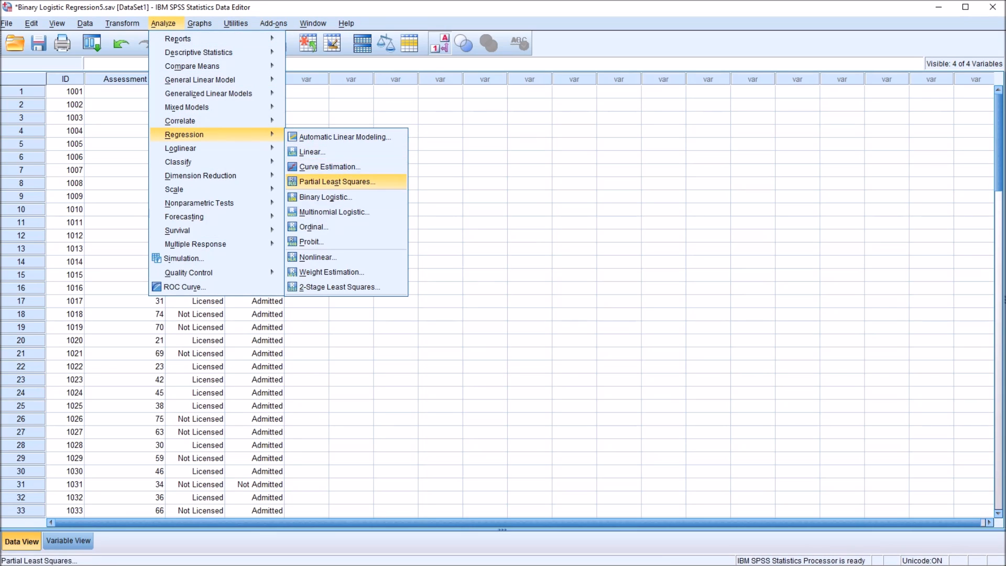
- Set up Binary Logistic with Admission as dependent and Assessment, License as covariates
left_click(324, 197)
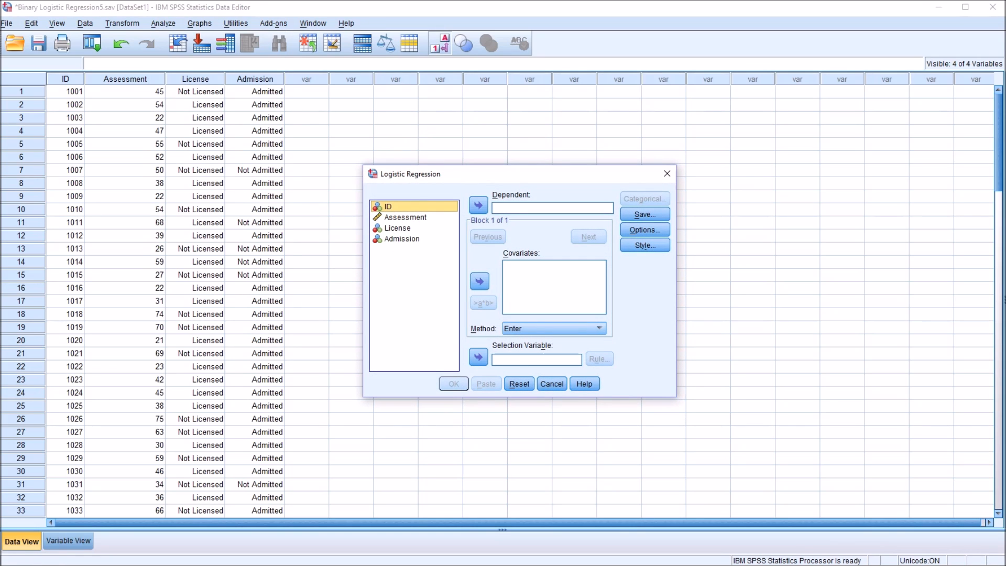
left_click(401, 238)
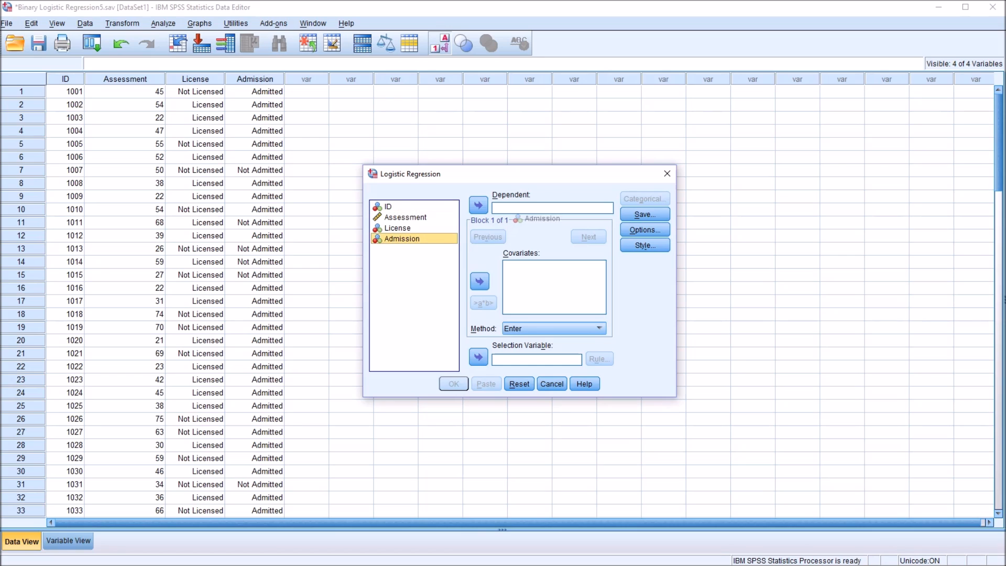
left_click(478, 205)
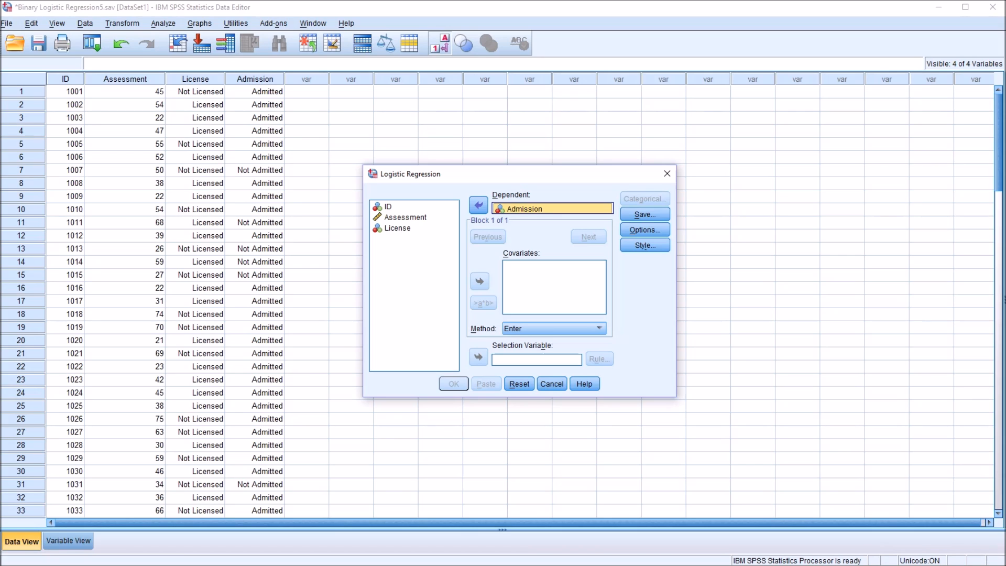
left_click(406, 217)
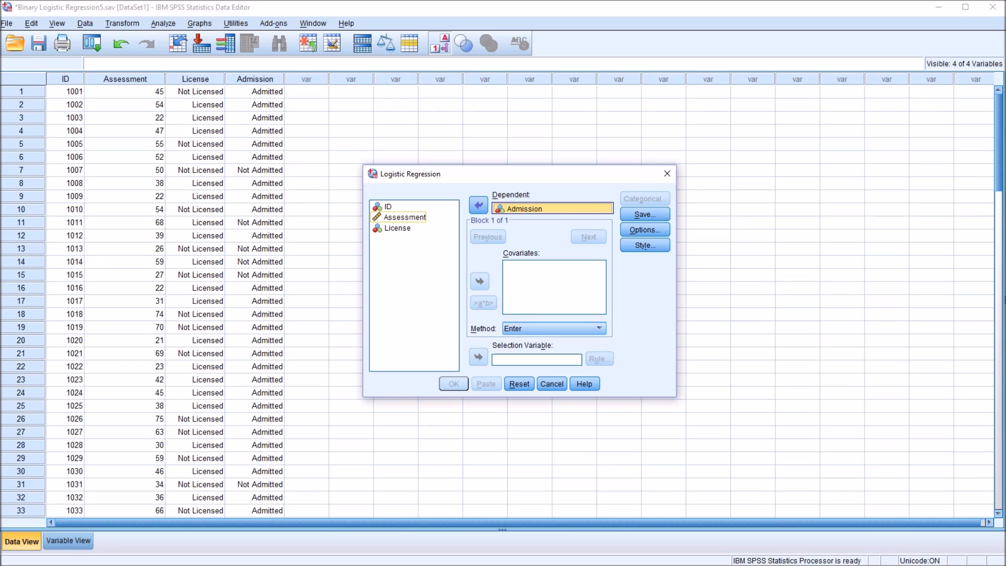
left_click(478, 281)
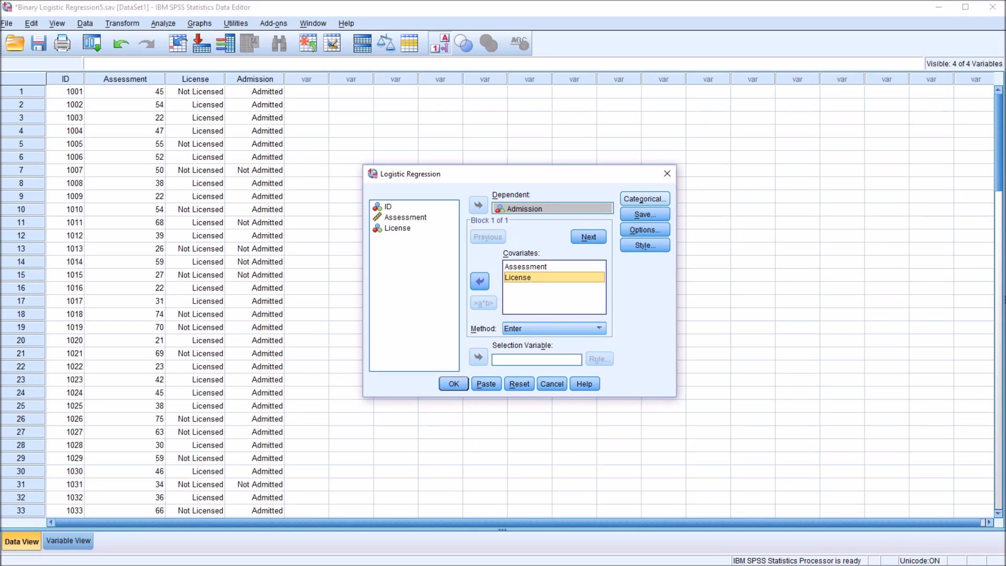
left_click(644, 229)
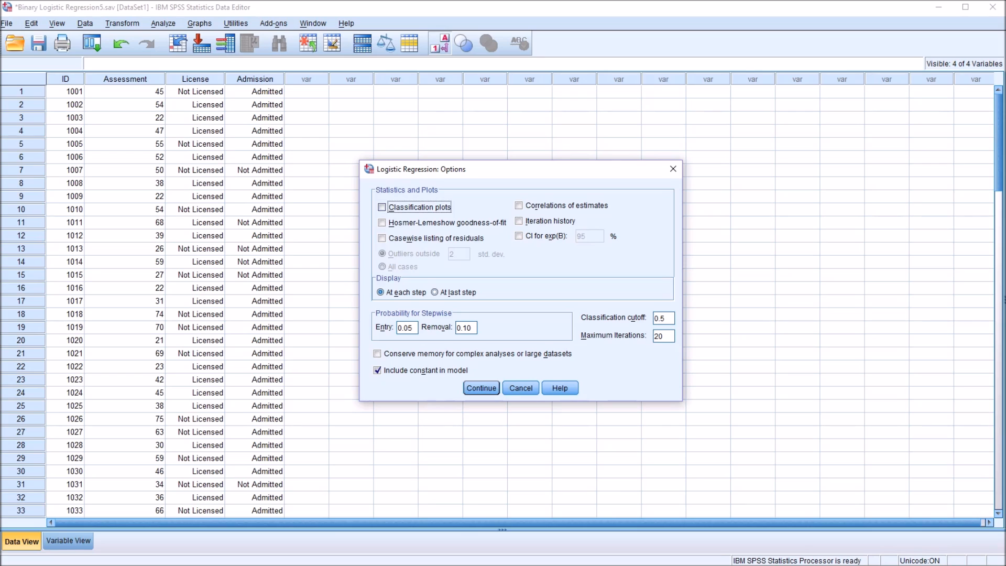
- Request classification plots and 95% CI for Exp(B), then run the regression
left_click(382, 206)
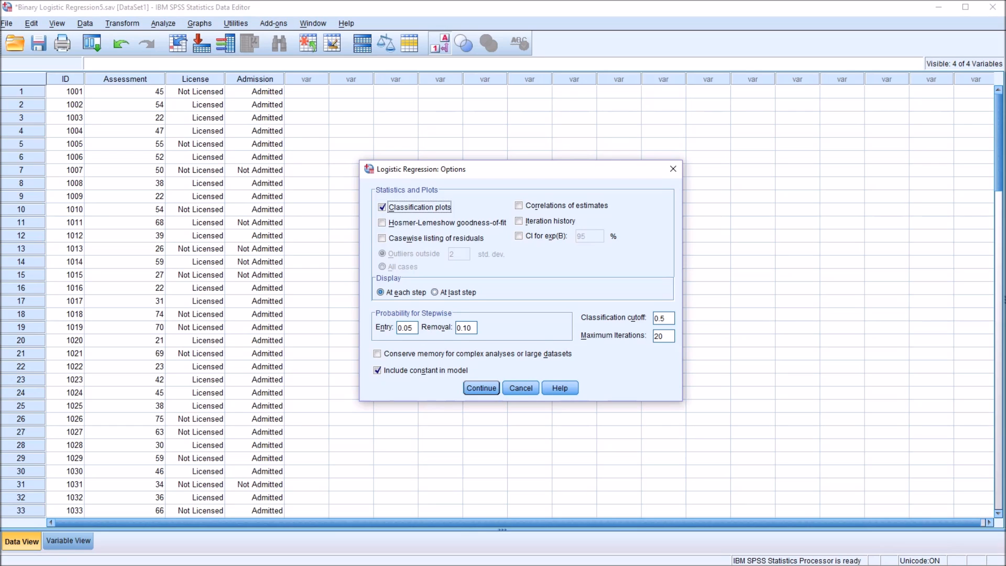
left_click(519, 236)
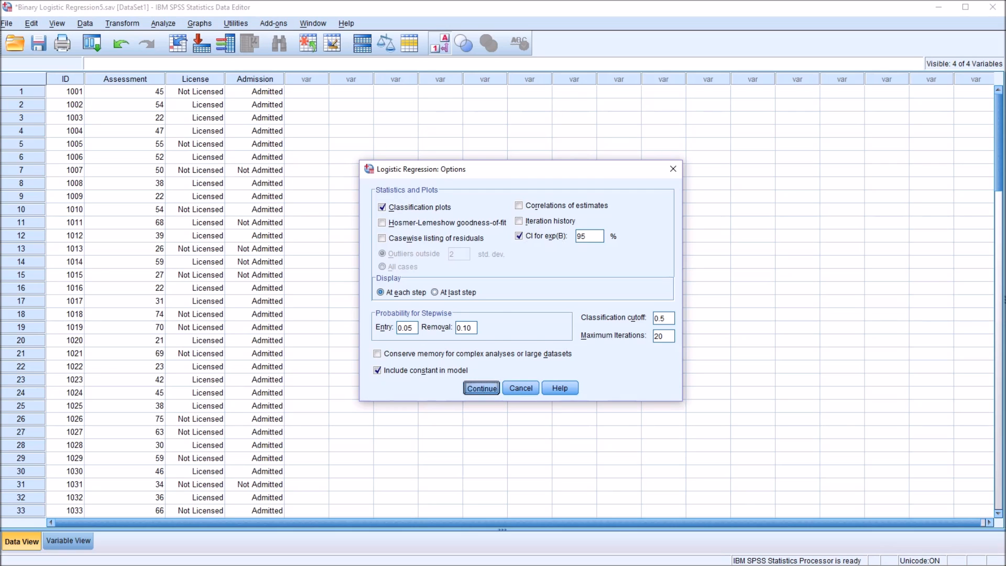
left_click(480, 387)
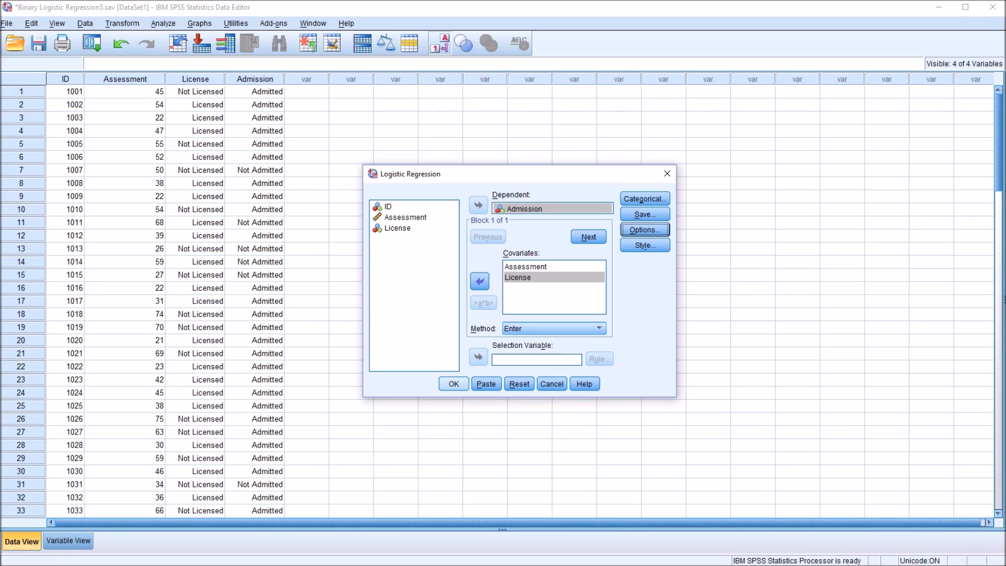
left_click(452, 383)
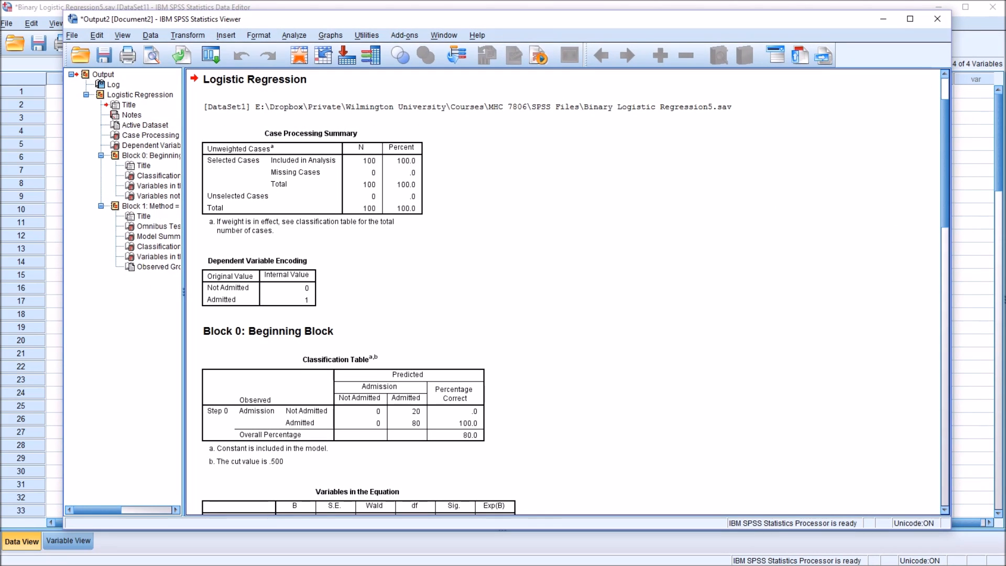
- Scroll the output past Block 0 to Block 1's Variables in the Equation table
scroll("down", 3)
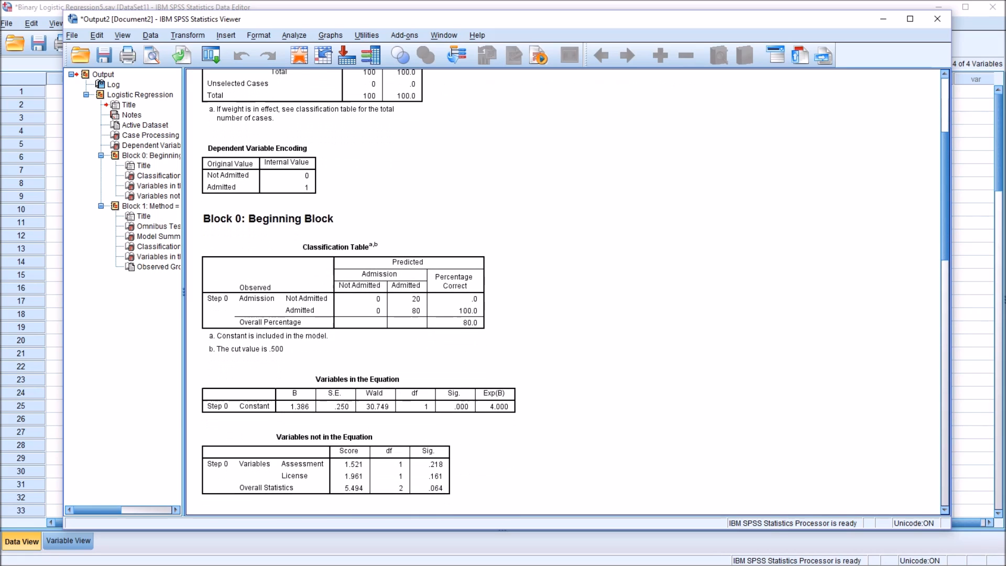
scroll("down", 3)
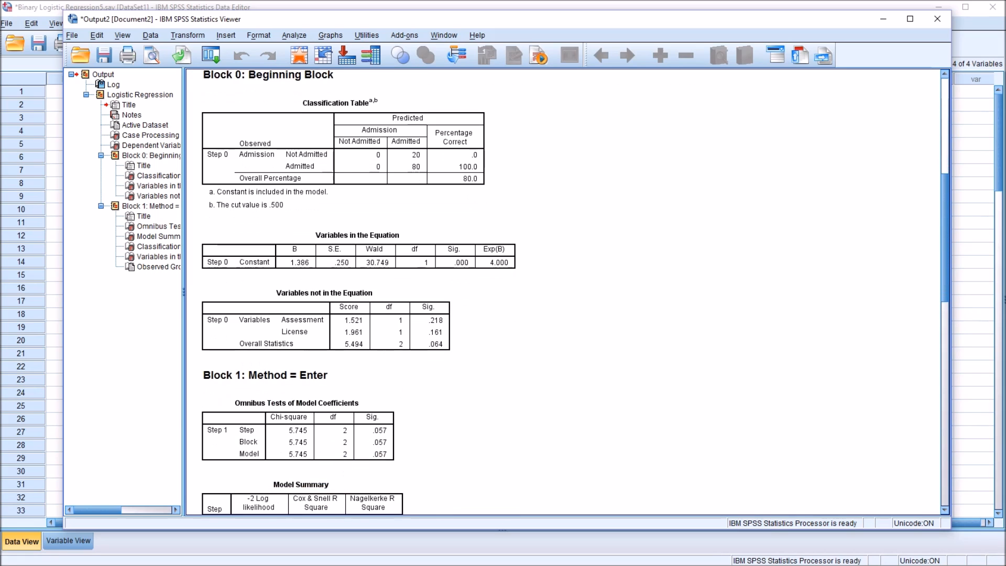
scroll("down", 3)
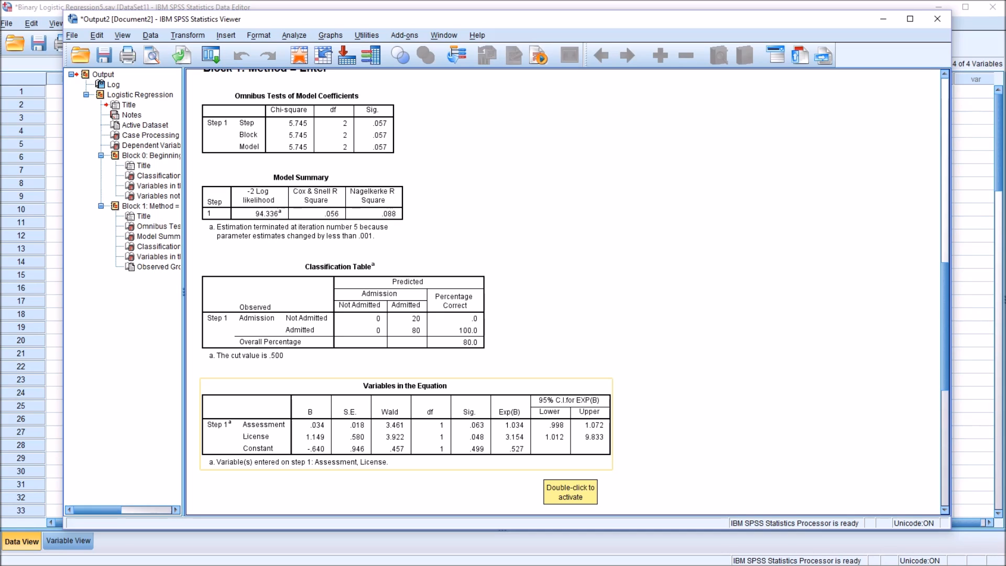
scroll("down", 3)
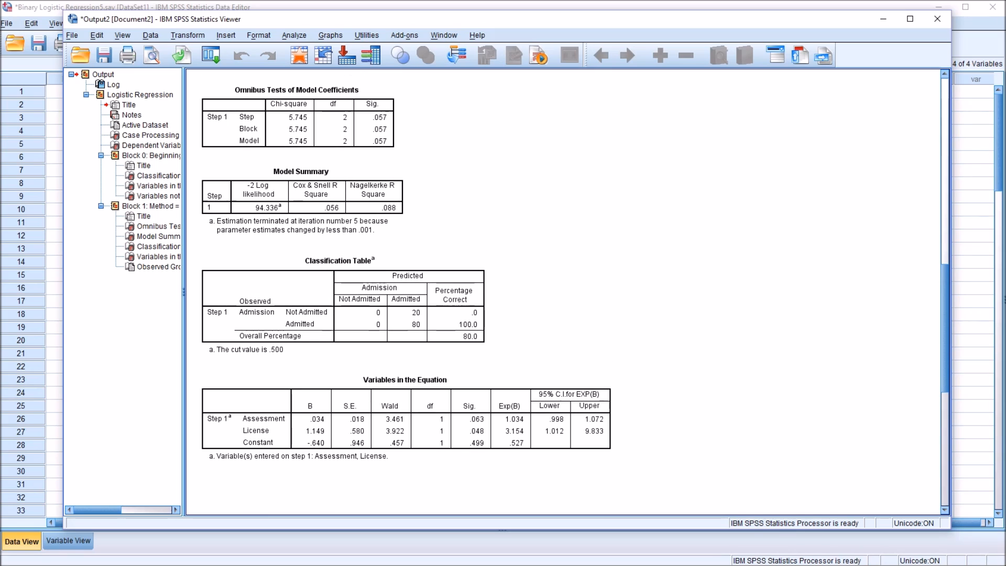
left_click(404, 430)
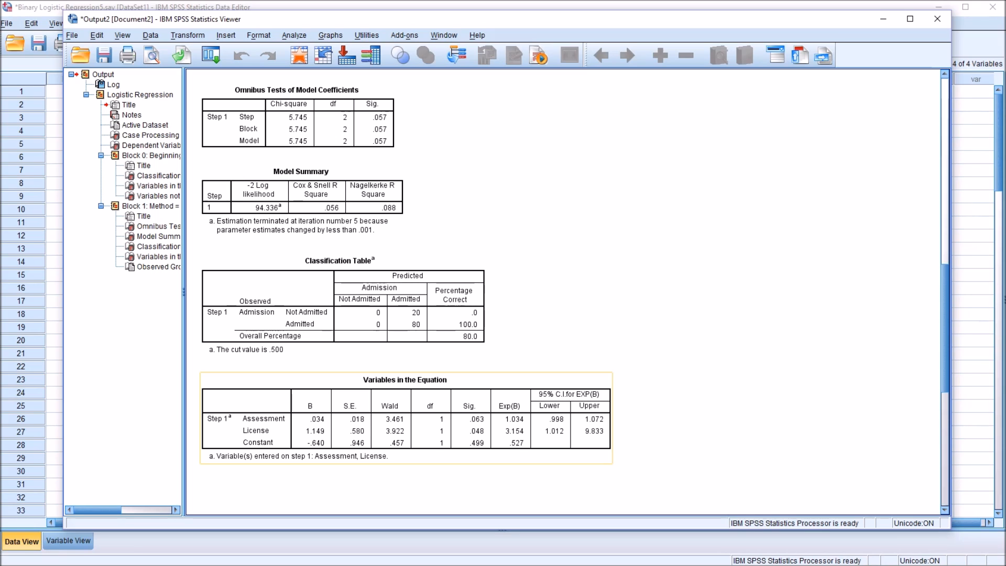
mouse_move(549, 441)
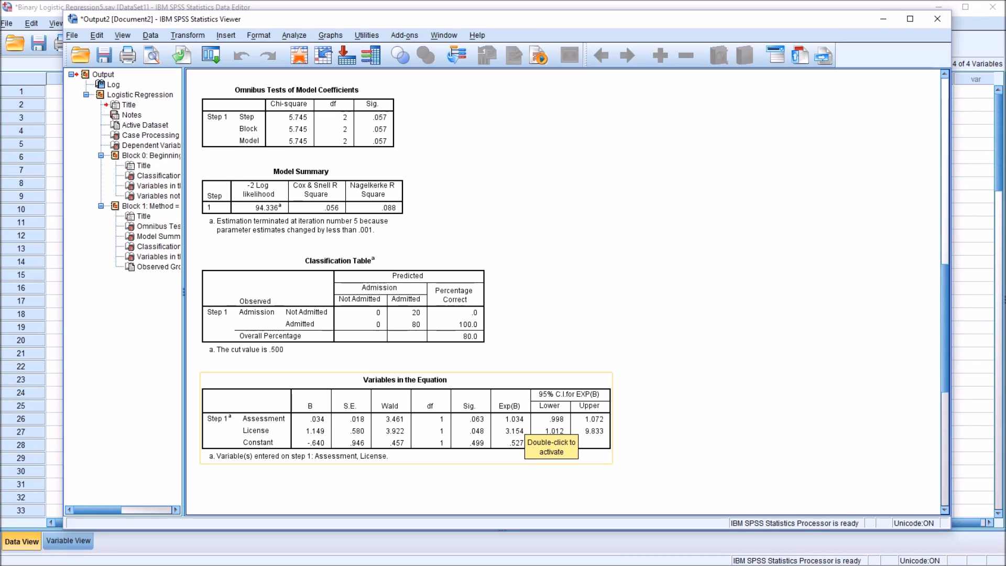
mouse_move(638, 449)
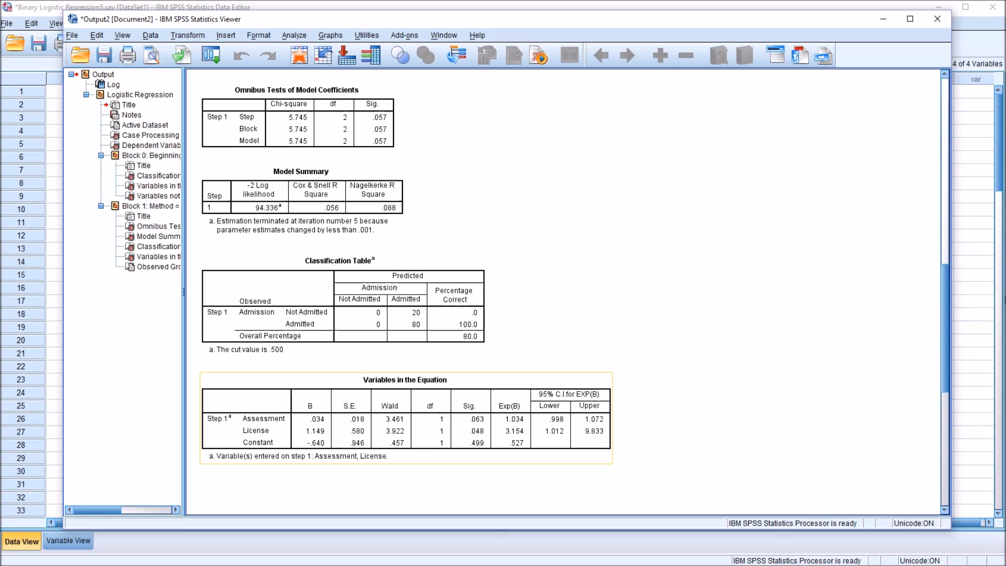
mouse_move(288, 449)
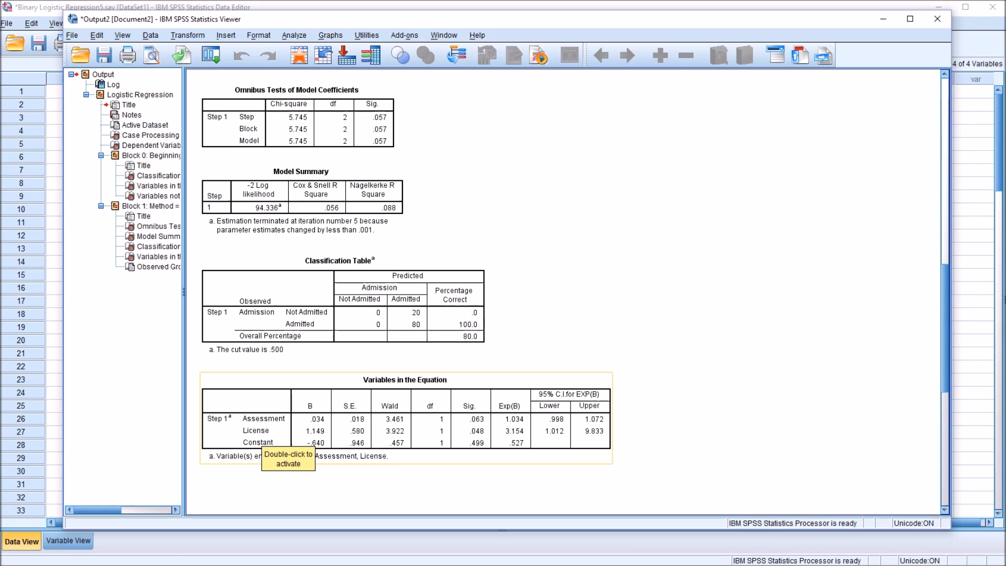
mouse_move(635, 430)
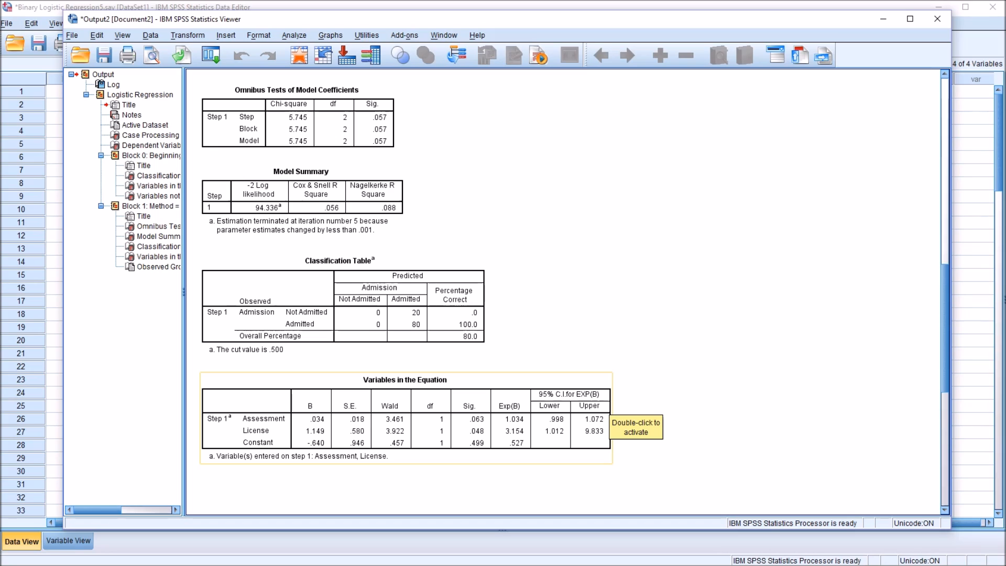